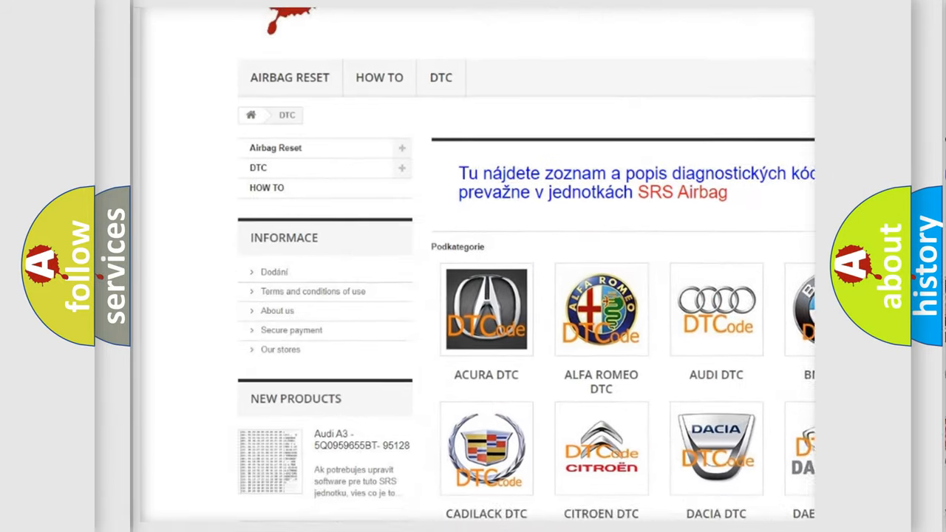
- Advance to the P0325 Description card: engine speed ≥400 RPM, coolant above -40°C, run time ≥2 s, PTO inactive
{"action": "scroll", "scroll_direction": "down", "scroll_amount": 3}
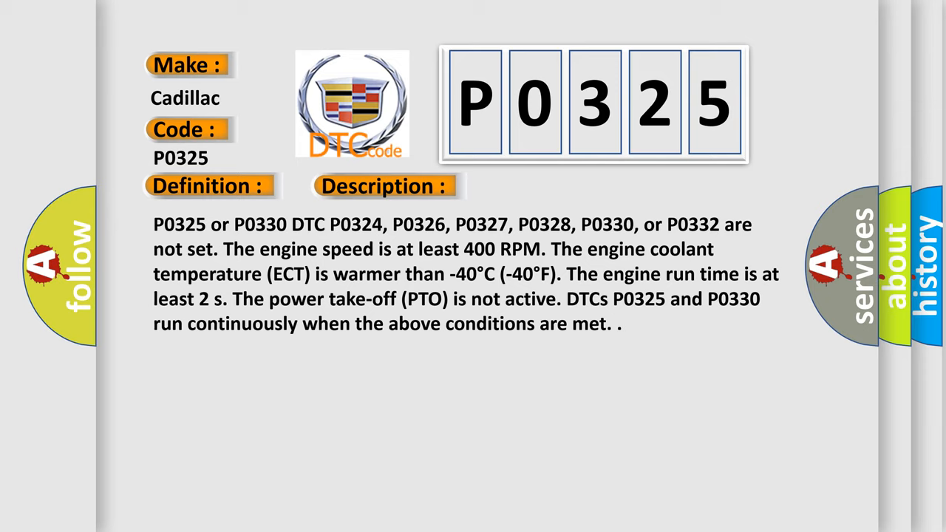
- Advance to the P0325 Cause card: KS signal circuits open or shorted together over 5 seconds
{"action": "left_click", "coordinate": [544, 186]}
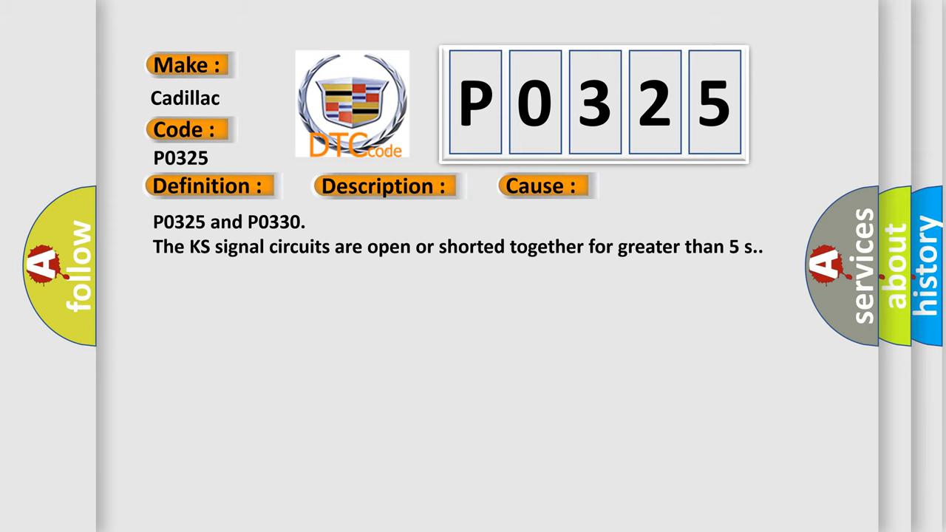